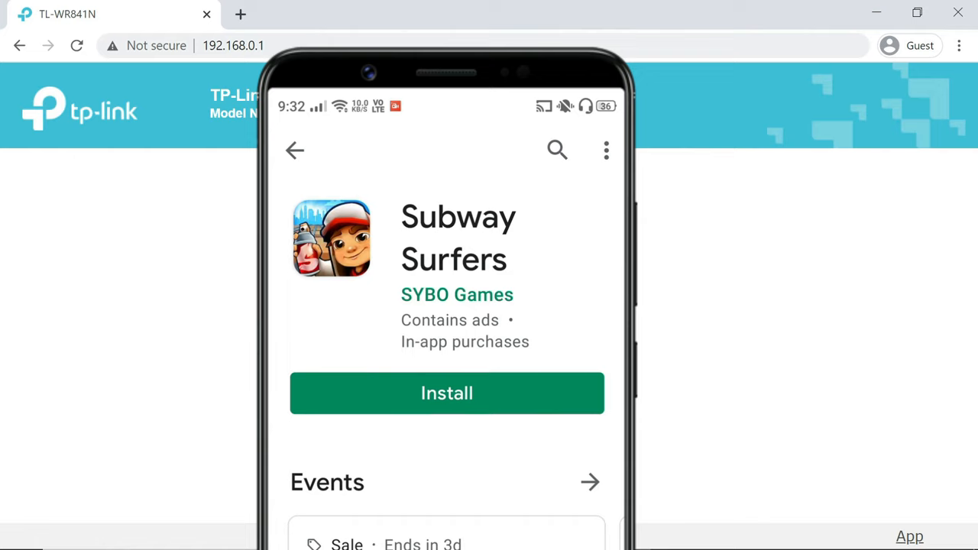
click(446, 392)
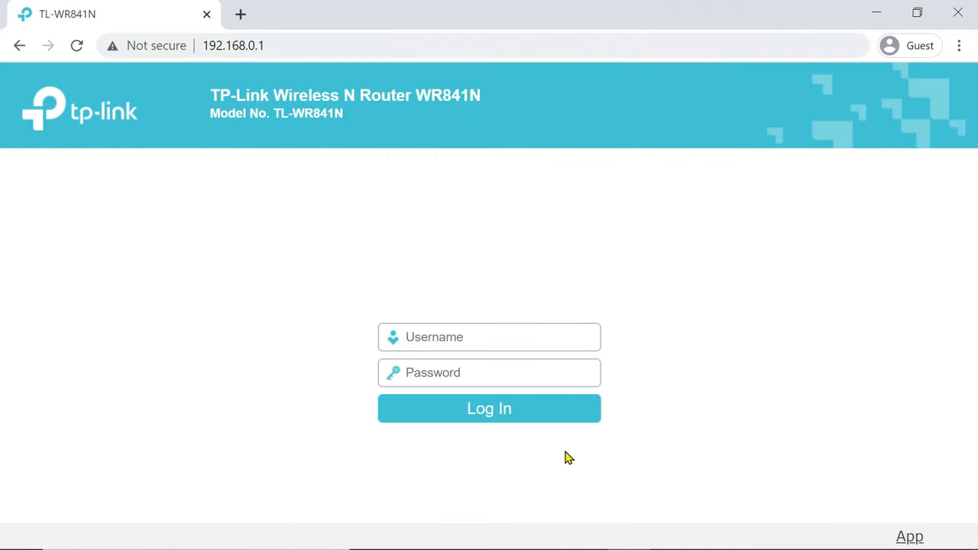
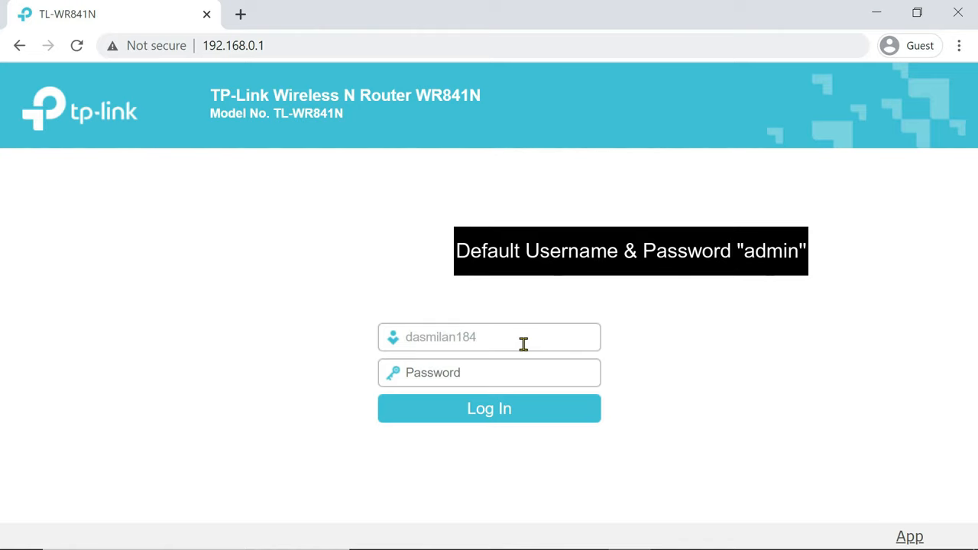
click(489, 408)
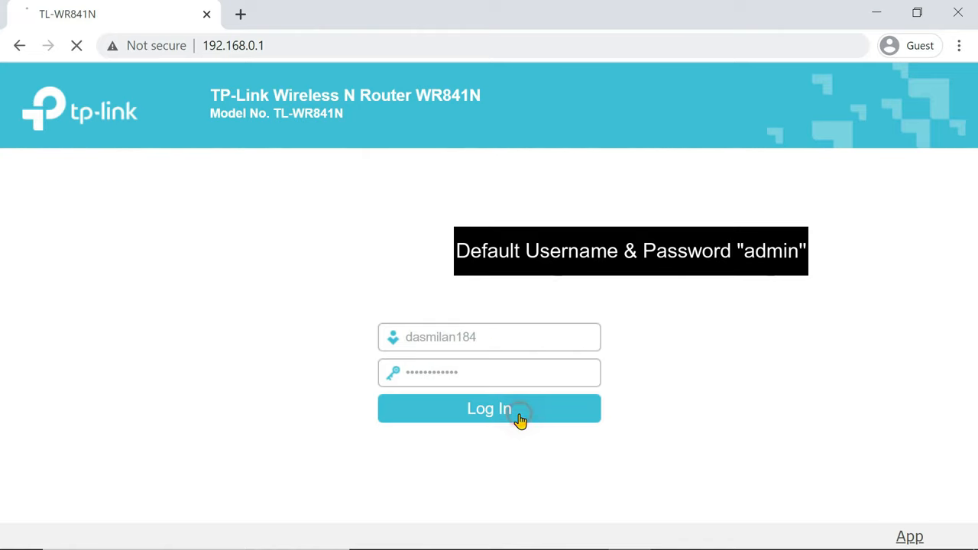
click(489, 408)
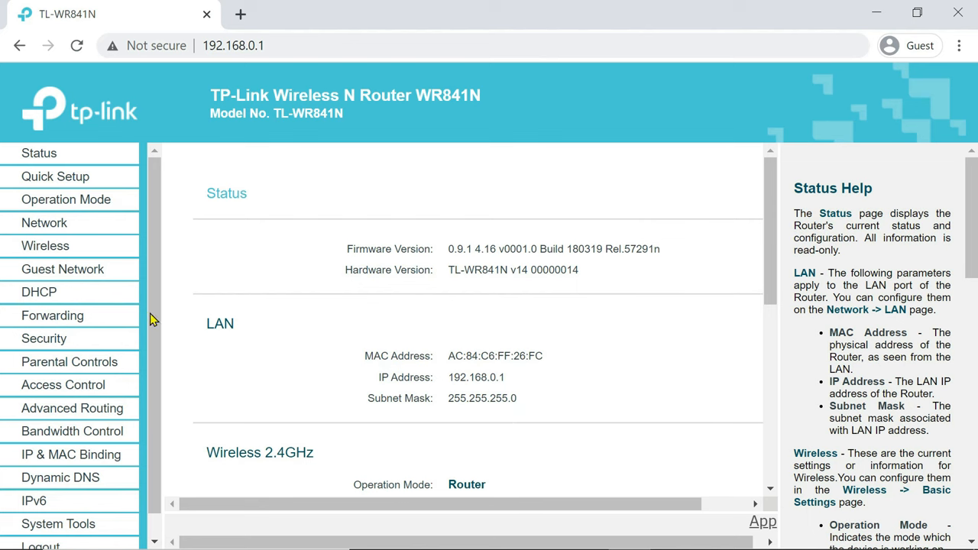
Step: Show the DHCP clients list and select realme-1's MAC 7C:6B:9C:26:69:51 for copying
click(40, 290)
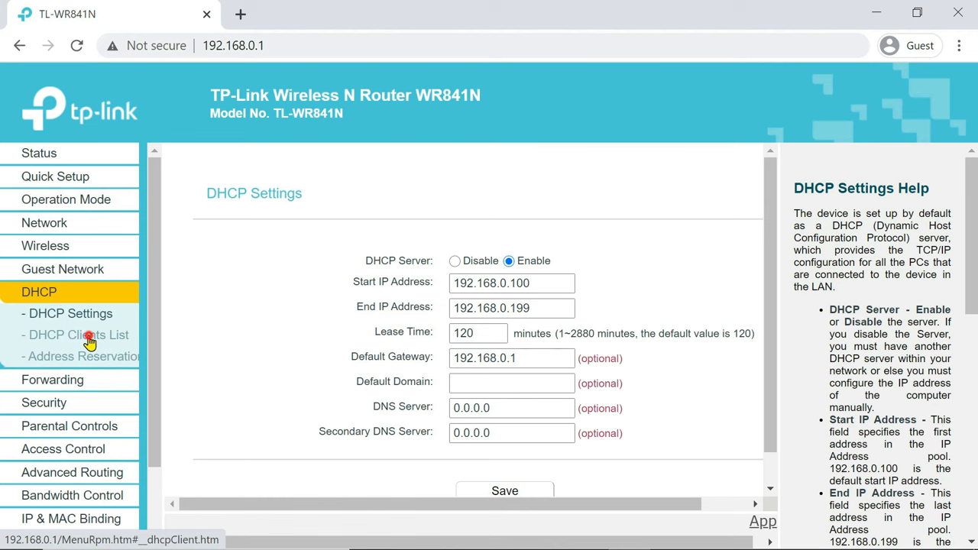
click(80, 335)
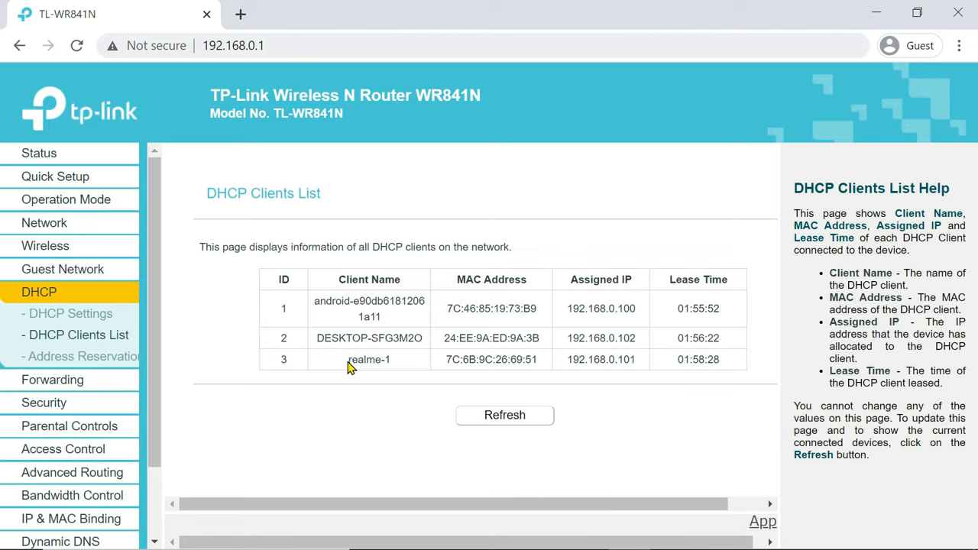
double_click(492, 359)
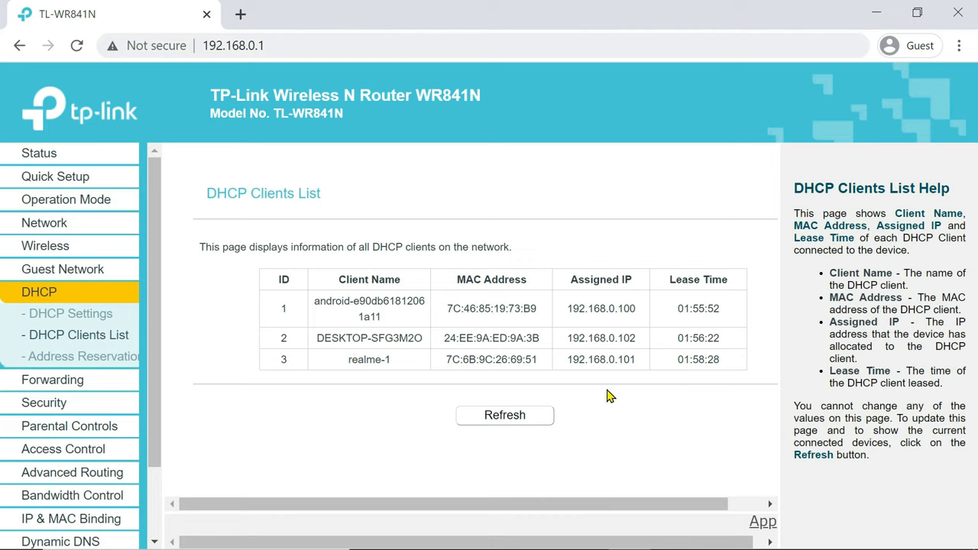
double_click(492, 359)
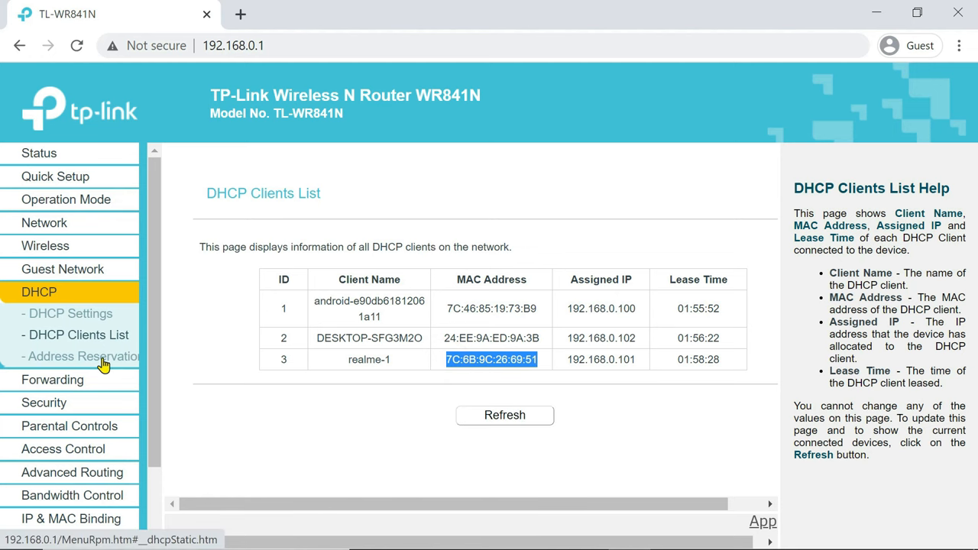
Step: Add an enabled address reservation binding the MAC to 192.168.0.101 and save it
click(82, 356)
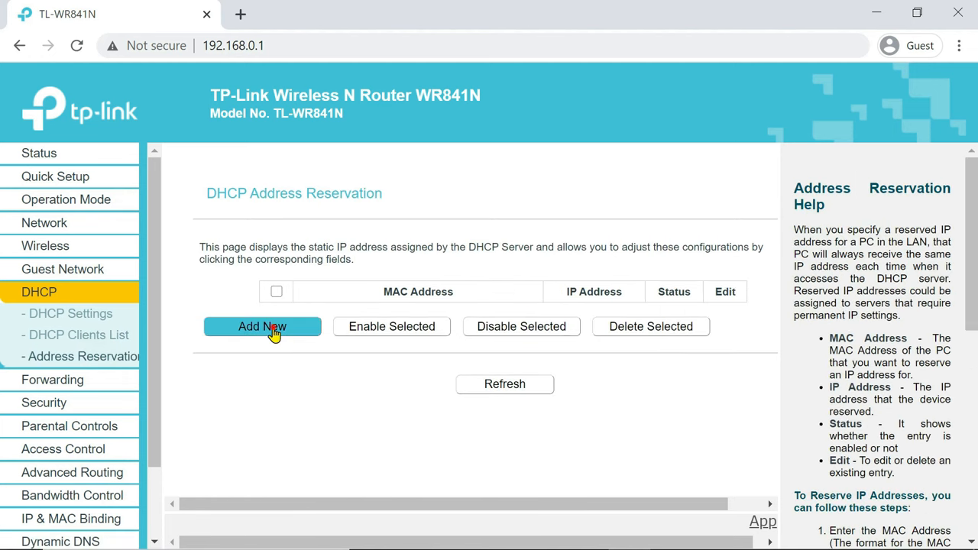
click(263, 327)
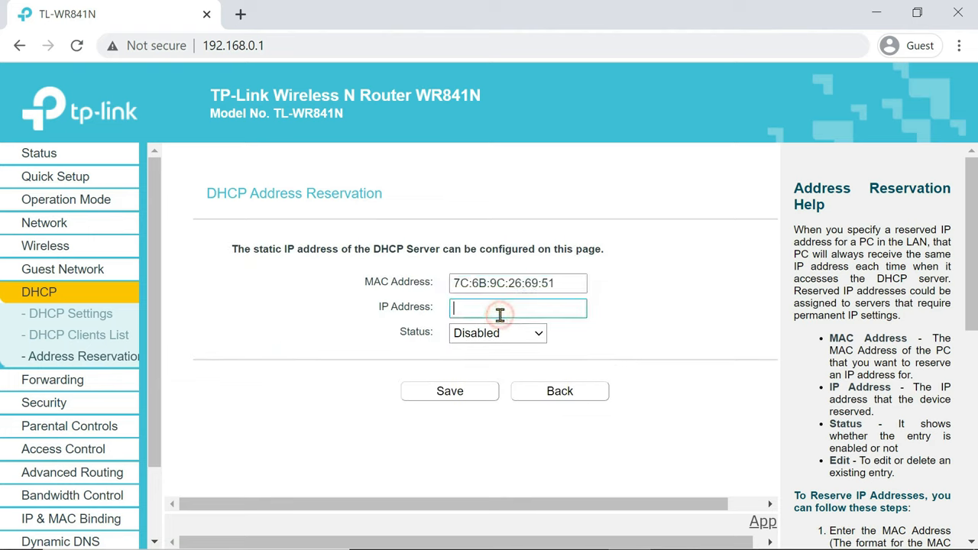
text(192.168.0.)
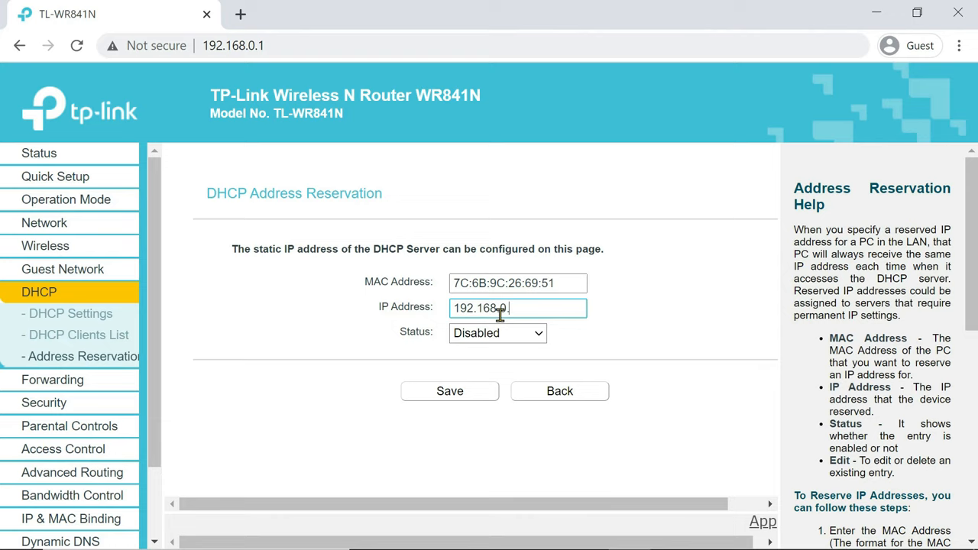
click(498, 333)
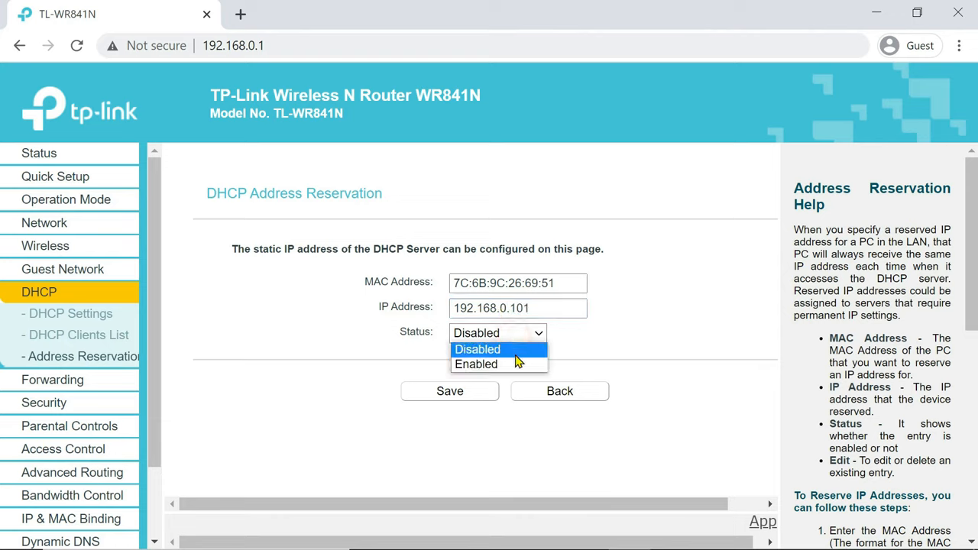
click(477, 364)
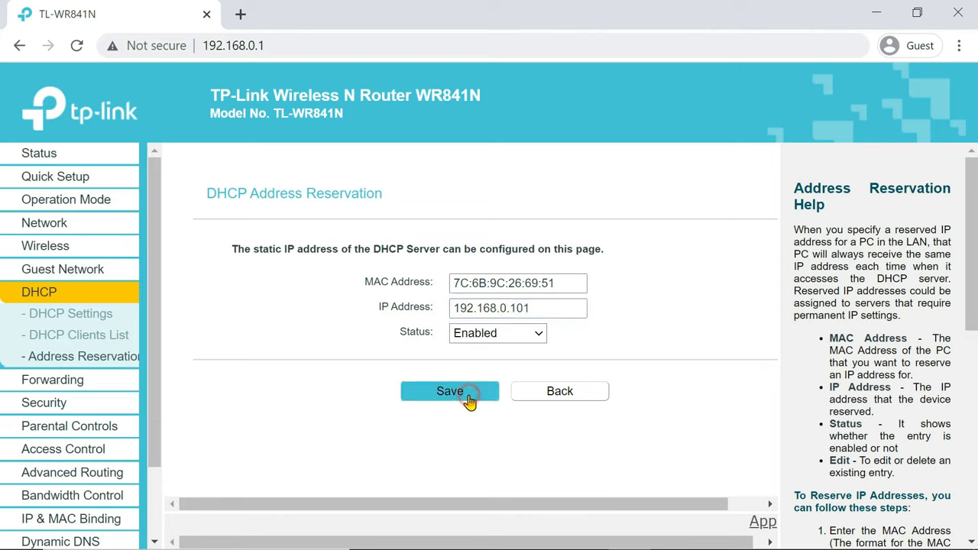
click(449, 391)
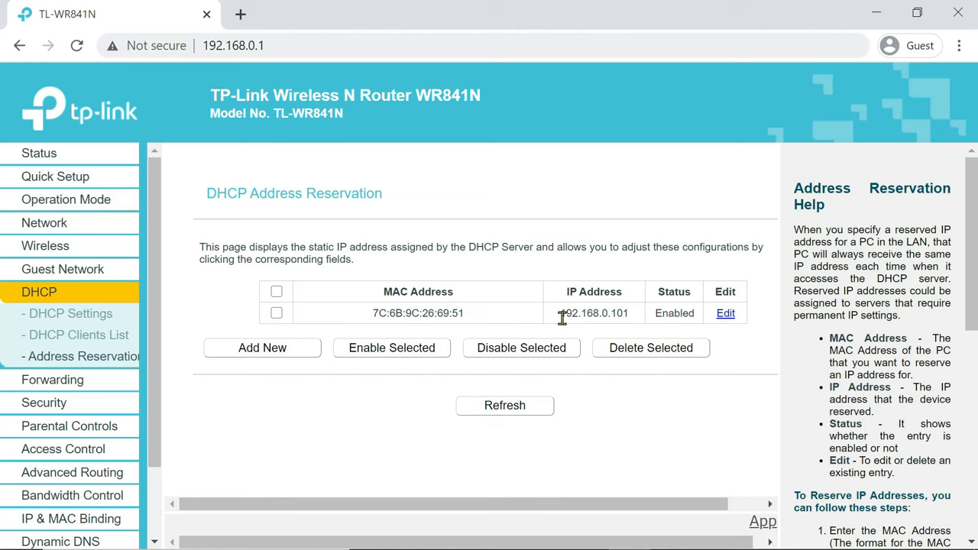
double_click(418, 313)
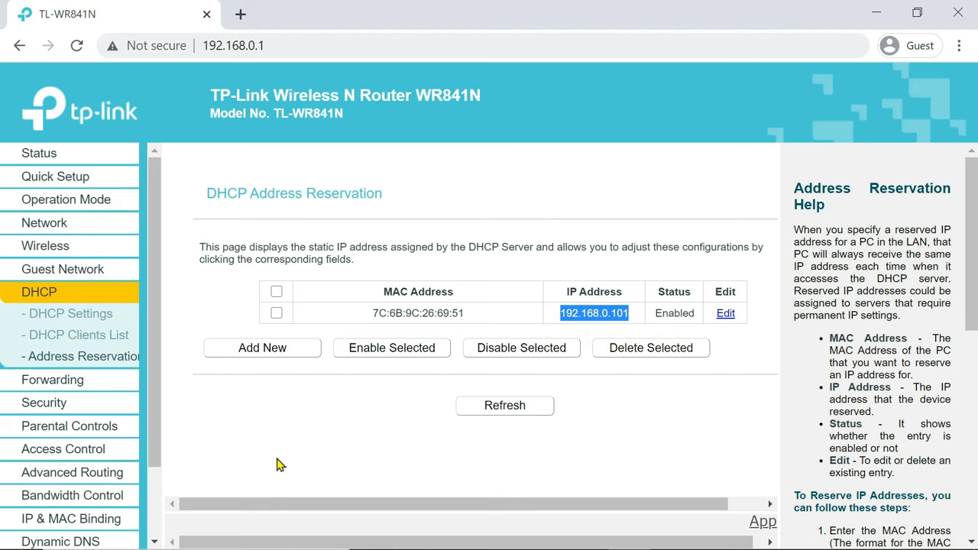
Step: Enable Bandwidth Control with egress and ingress bandwidth of 40960 Kbps
click(40, 290)
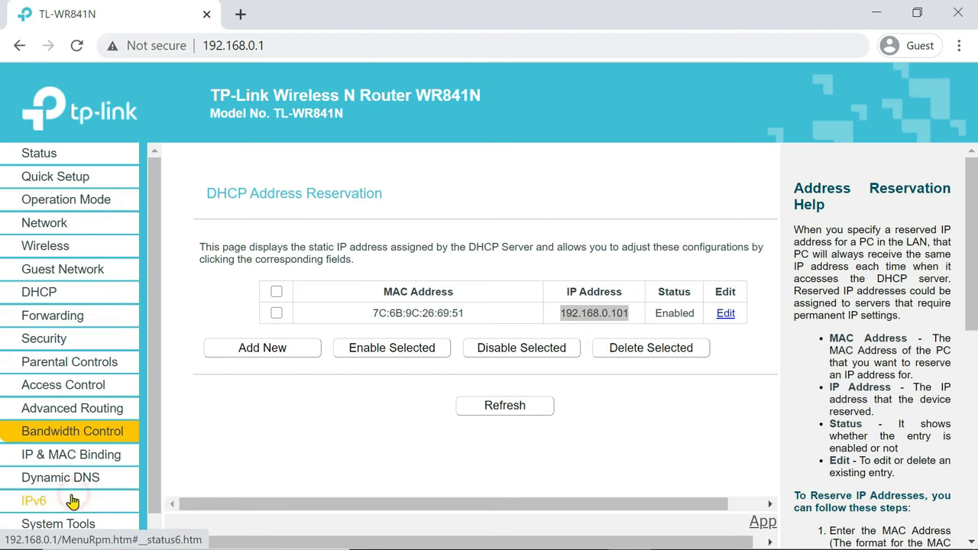
click(71, 431)
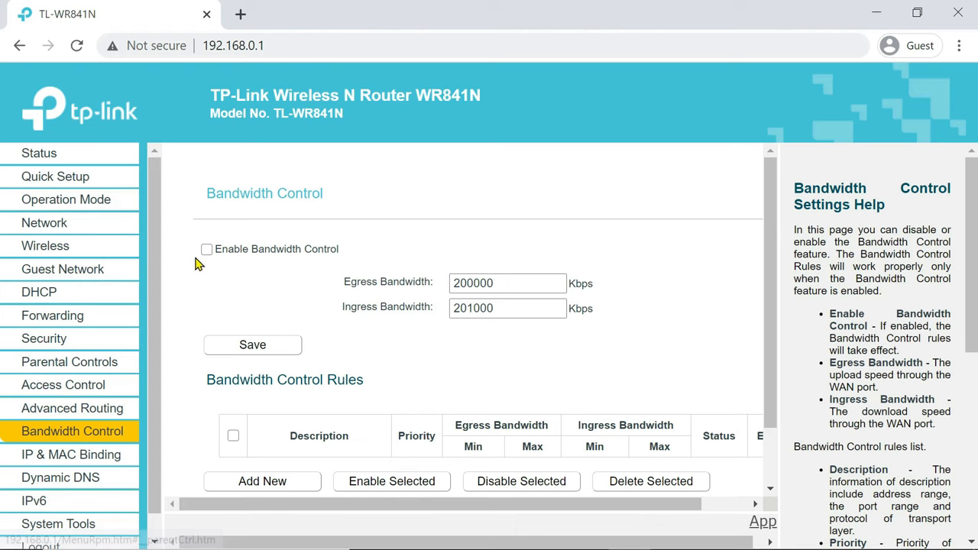
click(206, 249)
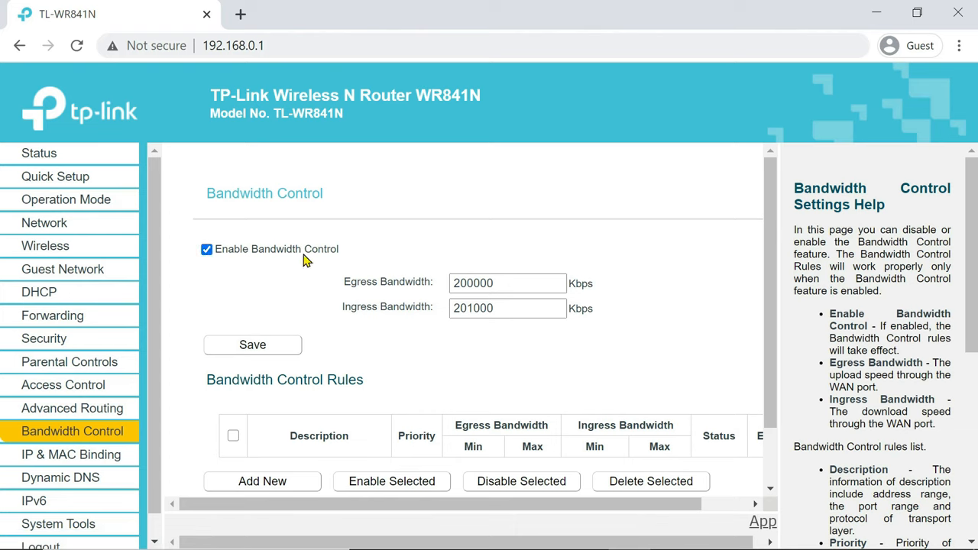
click(507, 283)
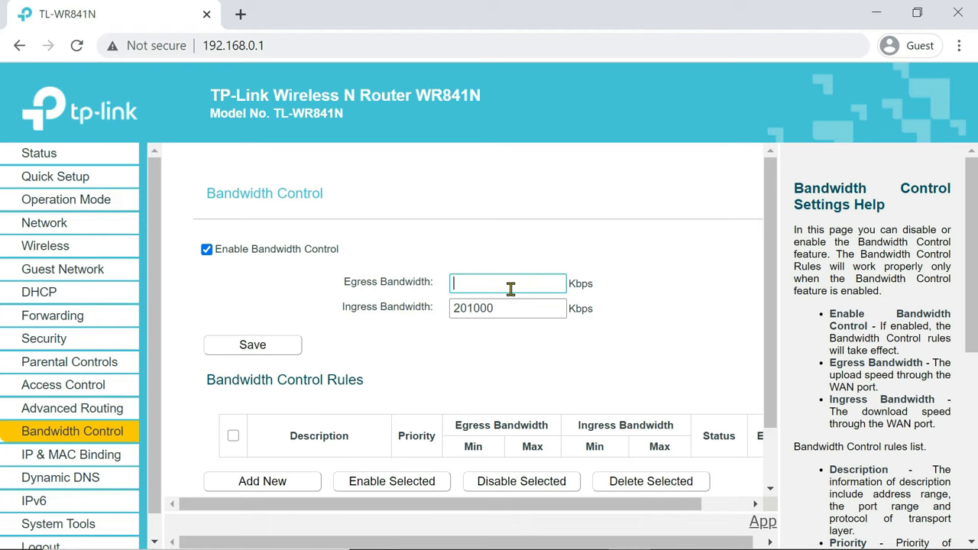
text(40960)
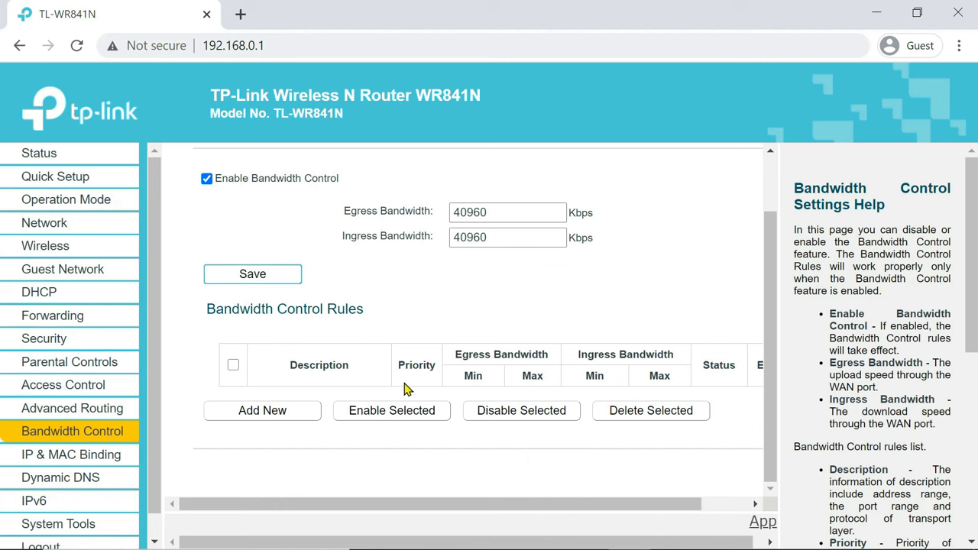
Step: Start a new bandwidth rule for IP 192.168.0.101
click(263, 410)
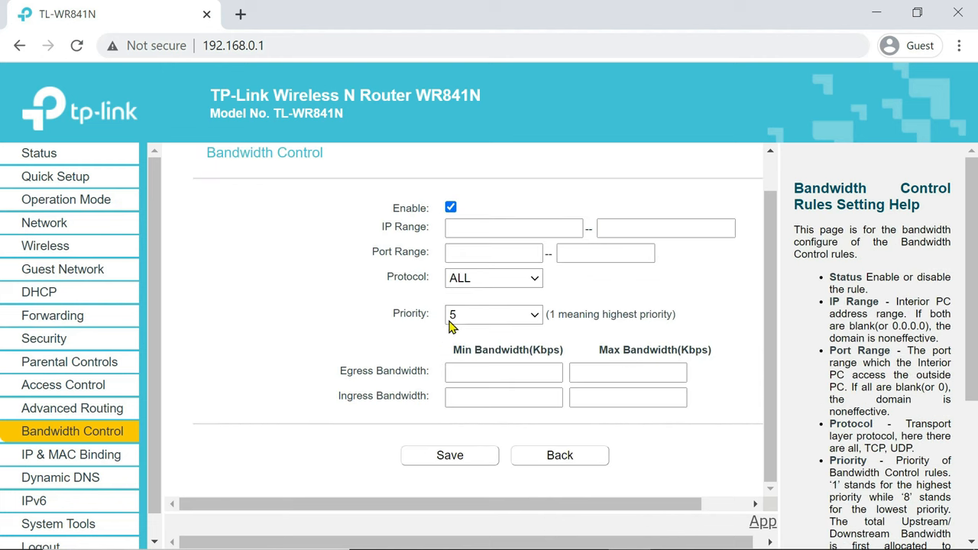
text(1)
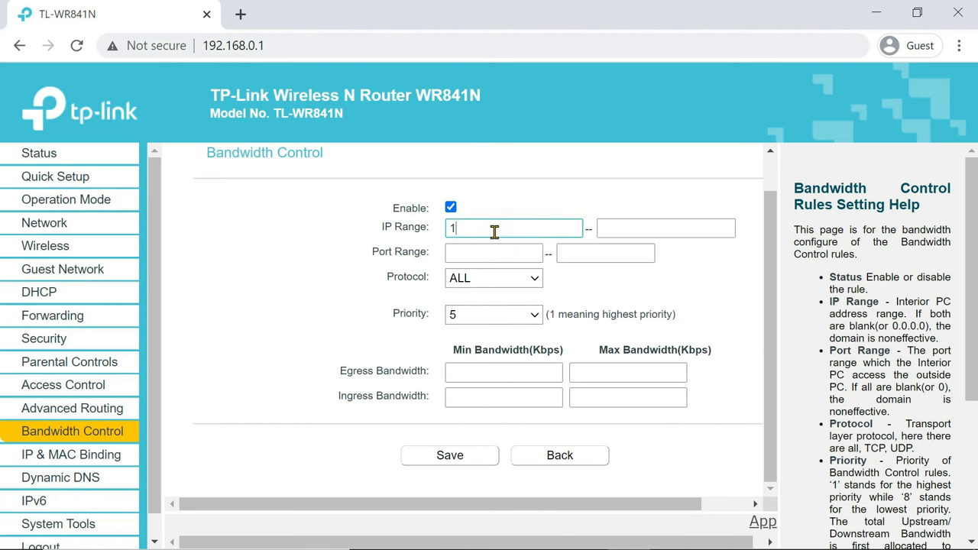
text(92.168.0.1)
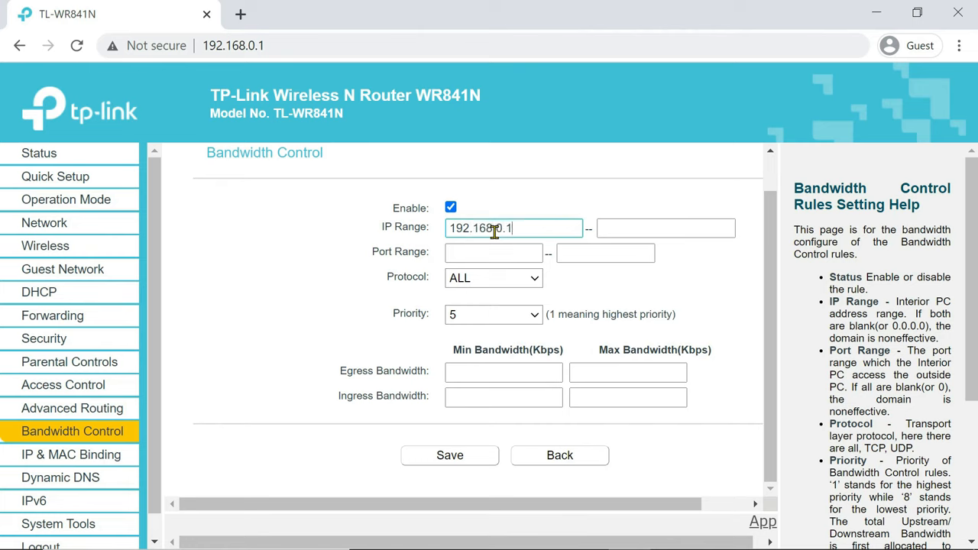
text(01)
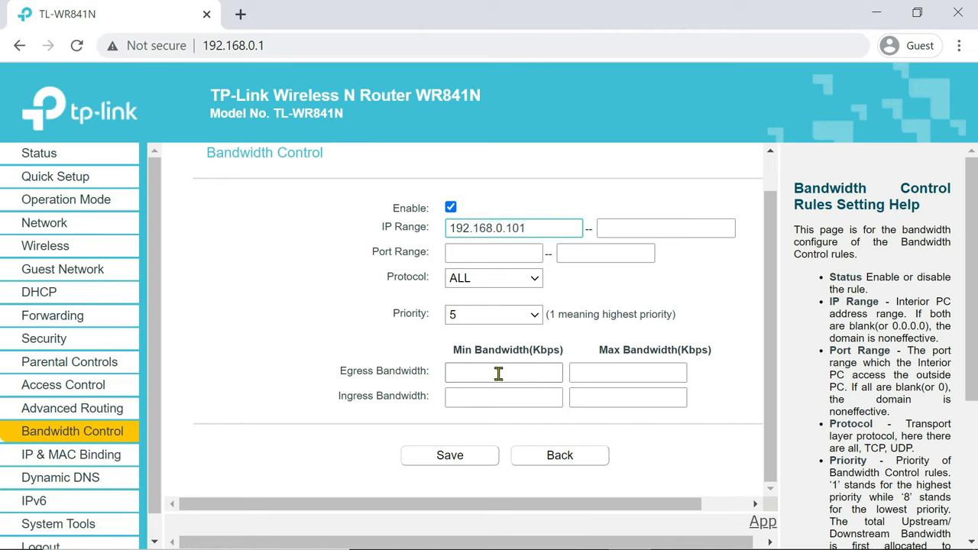
Step: Set egress and ingress to 4096–8192 Kbps and save the rule
click(504, 373)
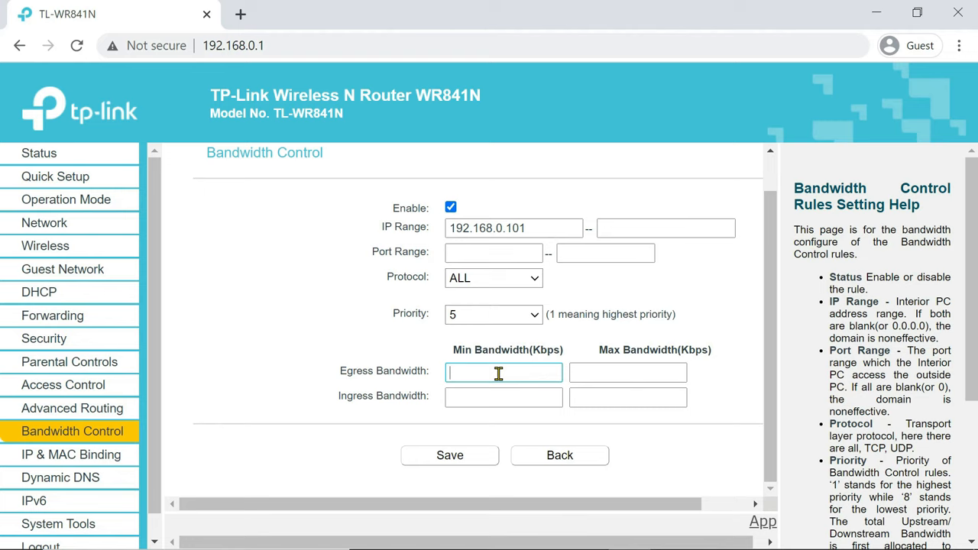
text(4096)
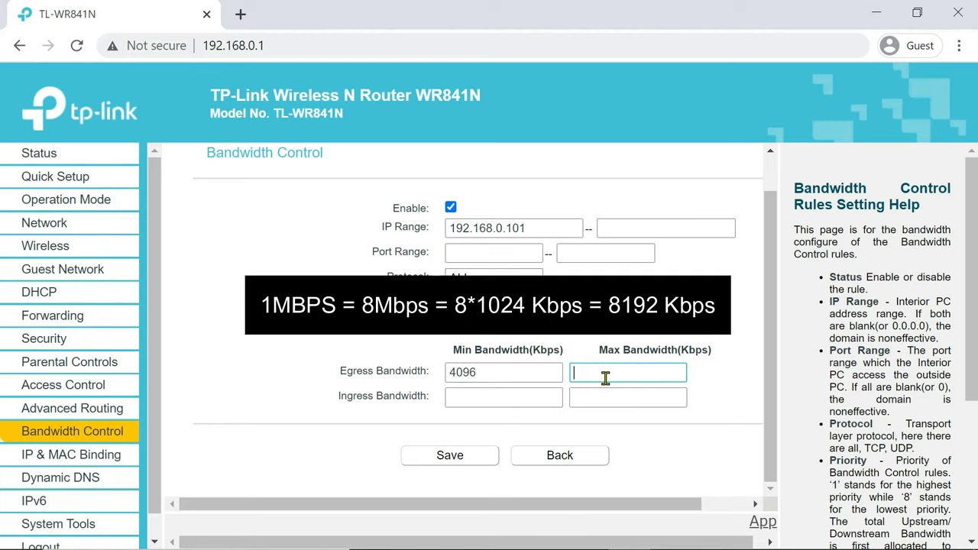
text(8192)
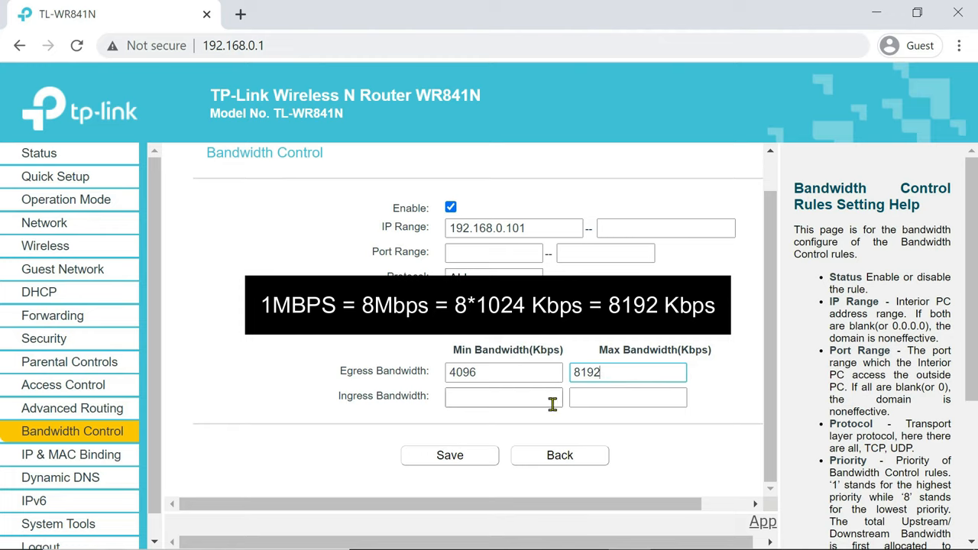
text(4096)
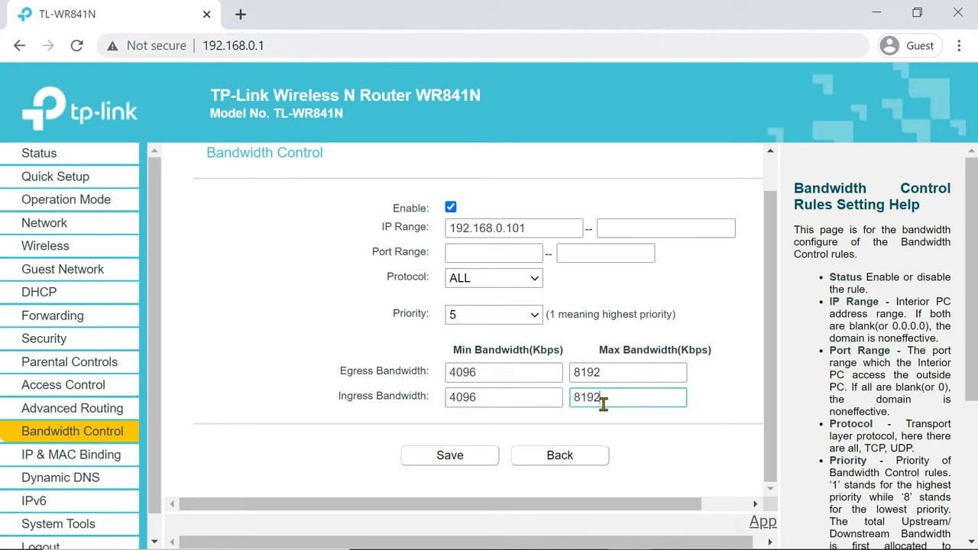
click(449, 456)
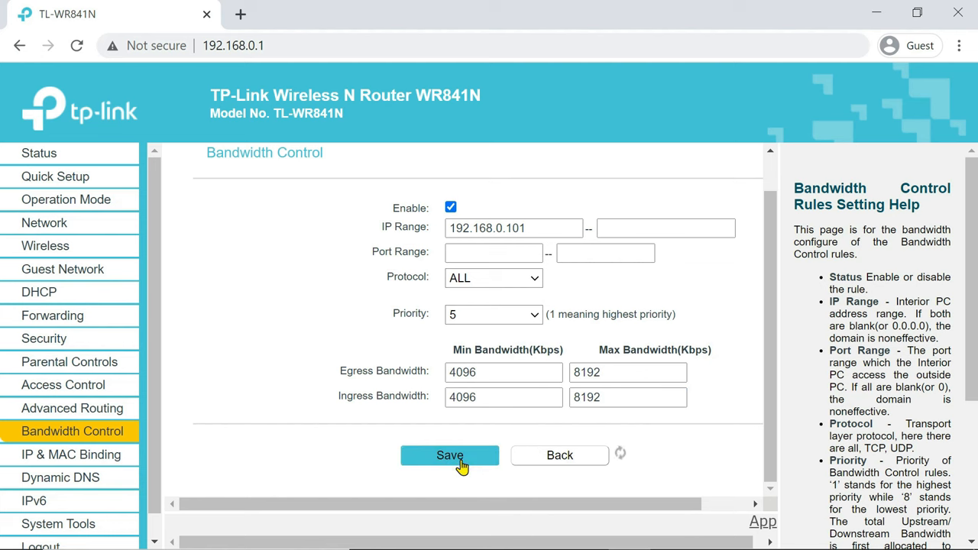
click(449, 455)
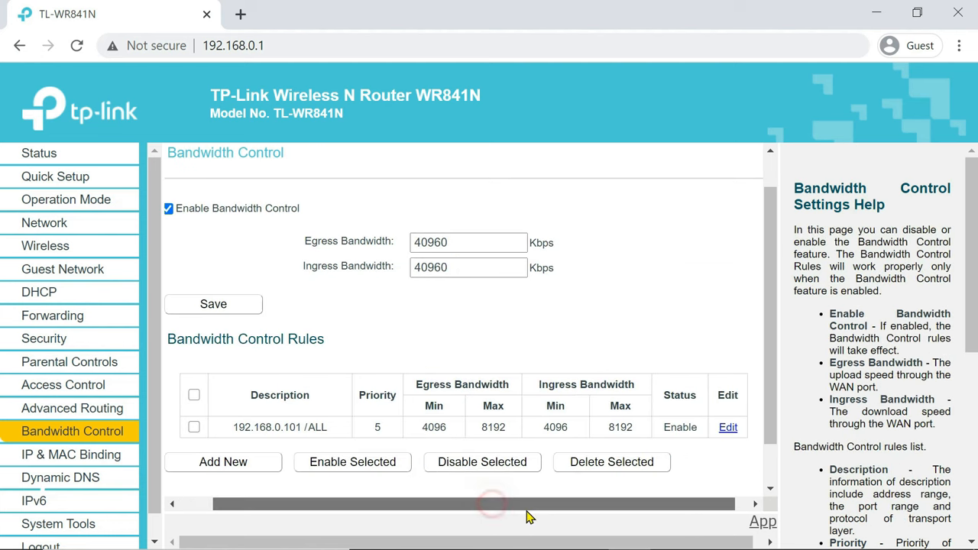